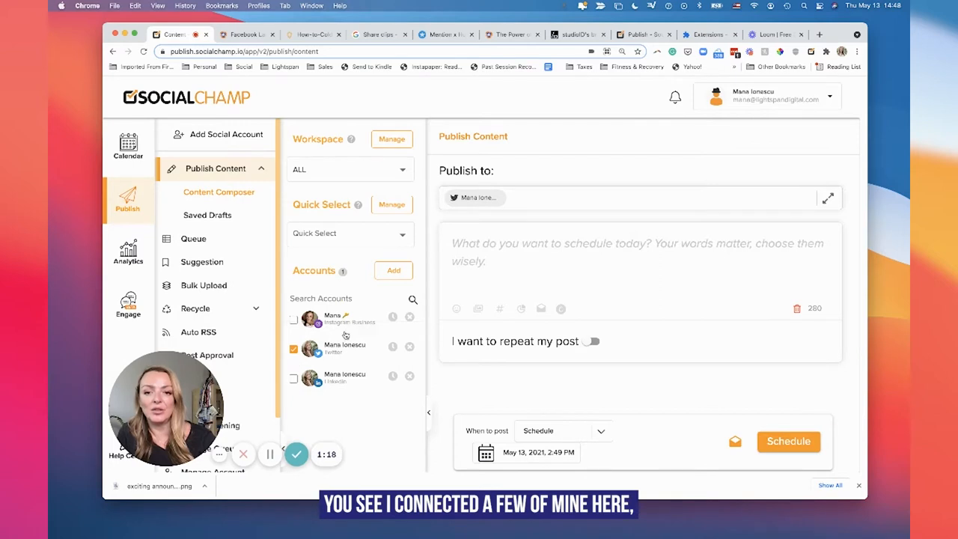
mouse_move(369, 325)
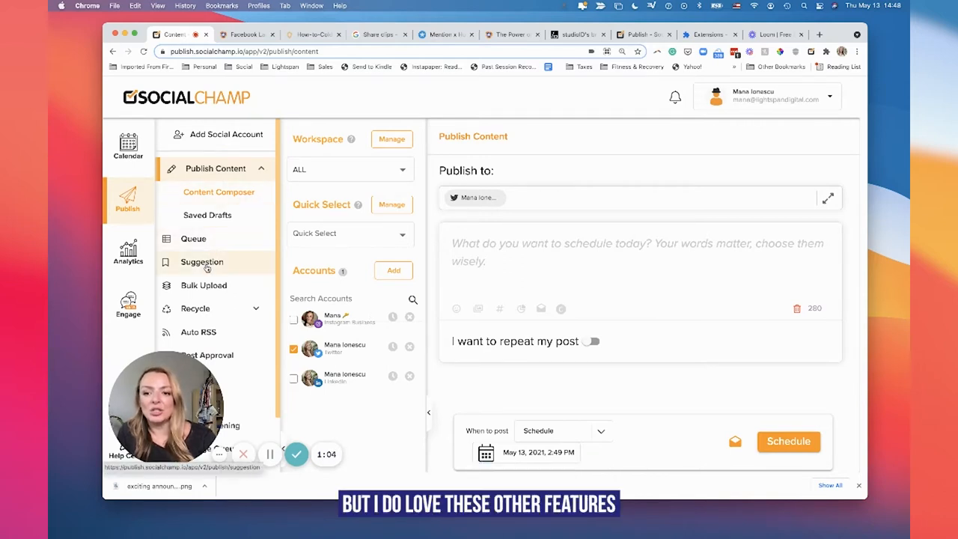
Search content suggestions for 'linkedin' and browse the suggested stories
left_click(202, 262)
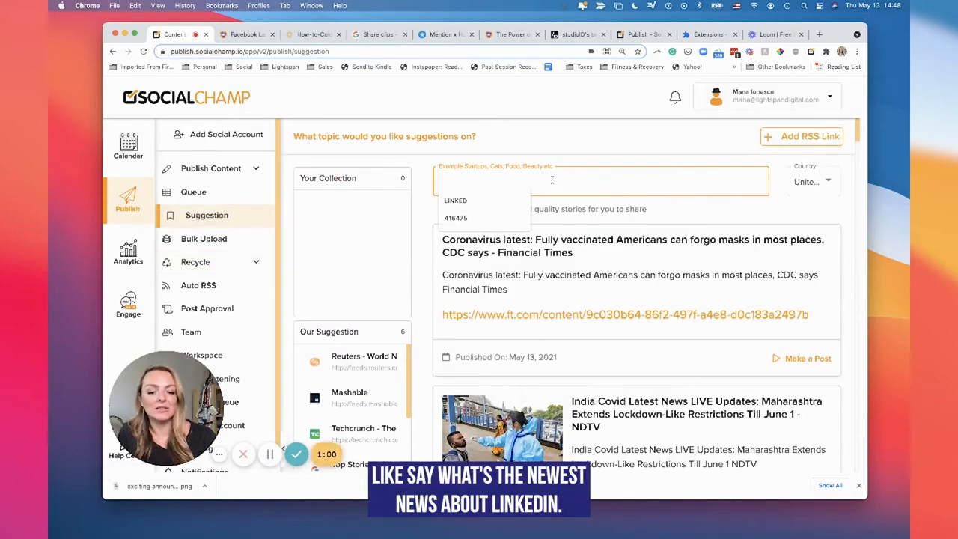
type("linkedin")
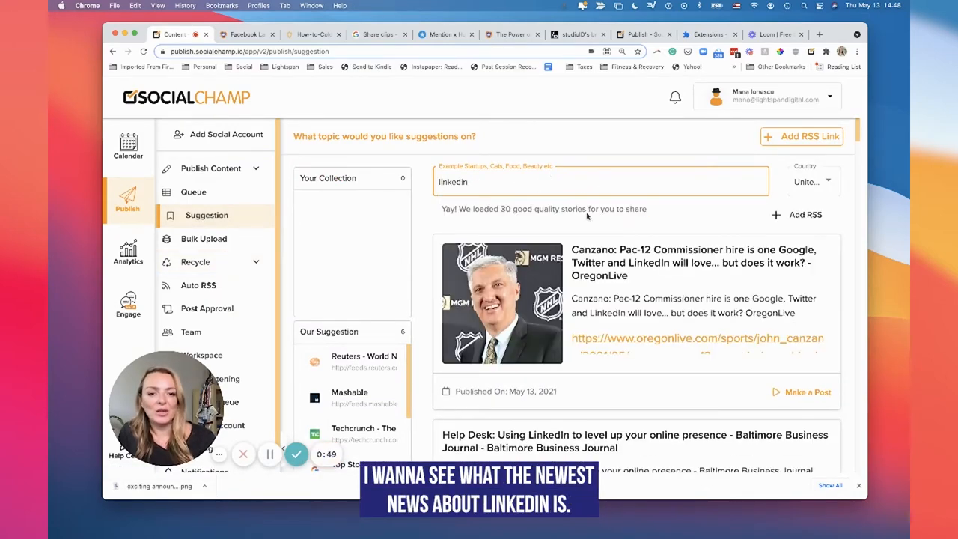
scroll("down", 3)
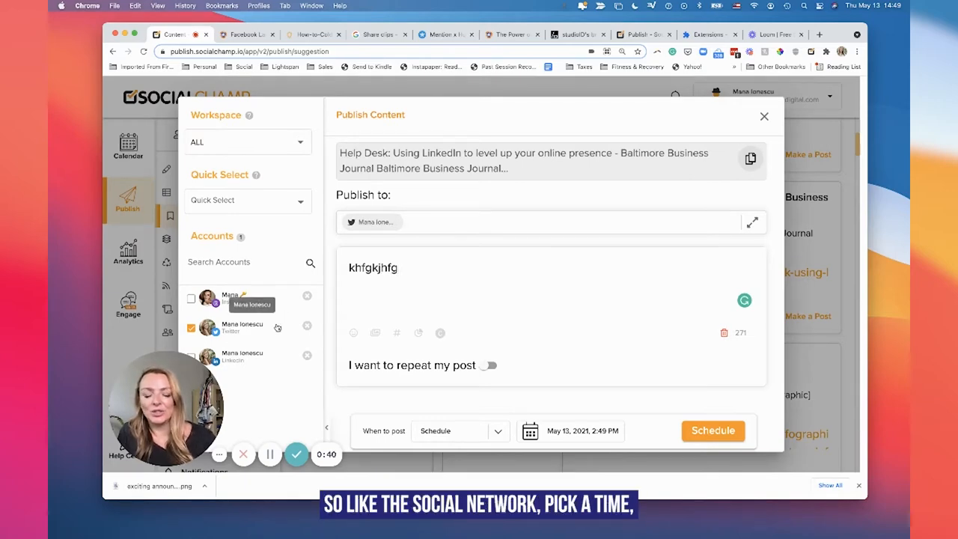
Schedule the post for May 18, 2021 at 2:50 PM and review the posting options
left_click(530, 431)
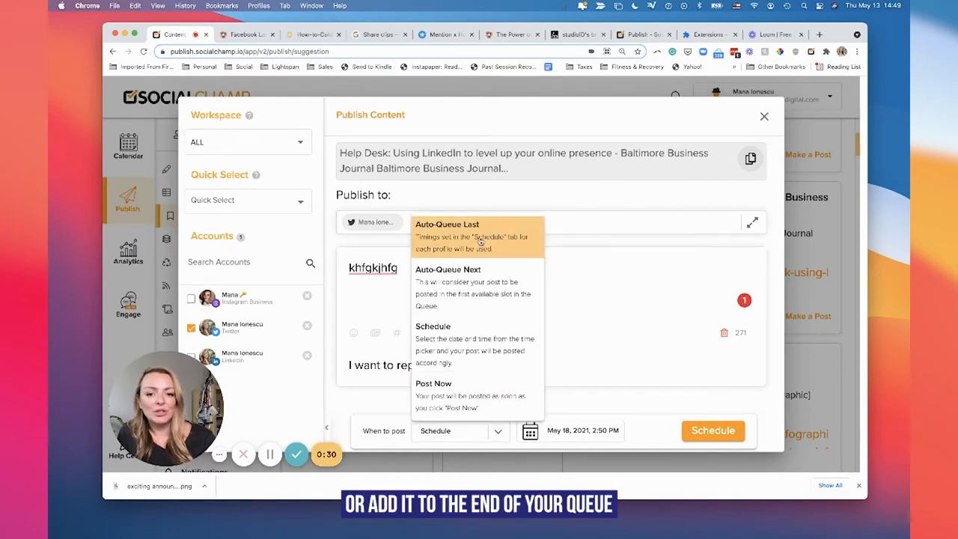
left_click(712, 430)
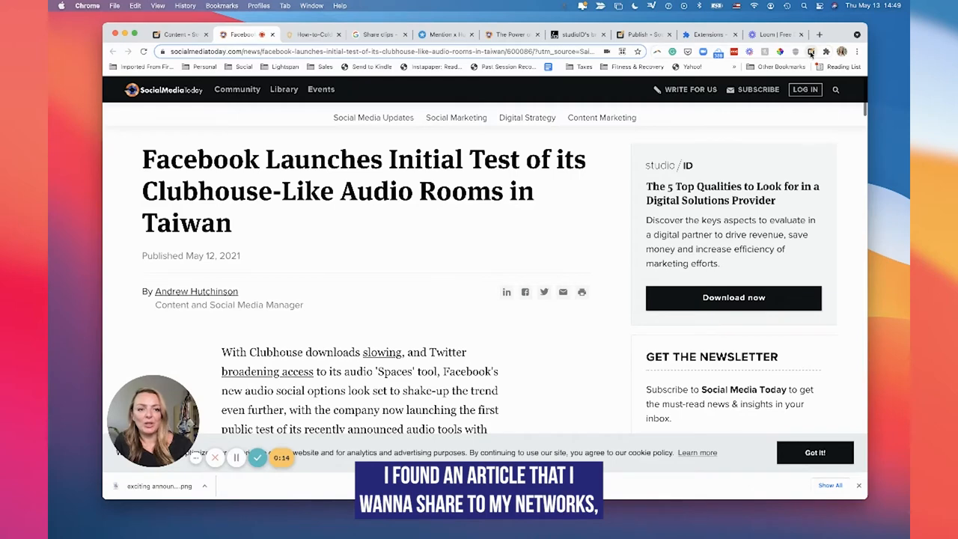
Share the Facebook audio rooms article using the Social Champ browser extension
left_click(809, 51)
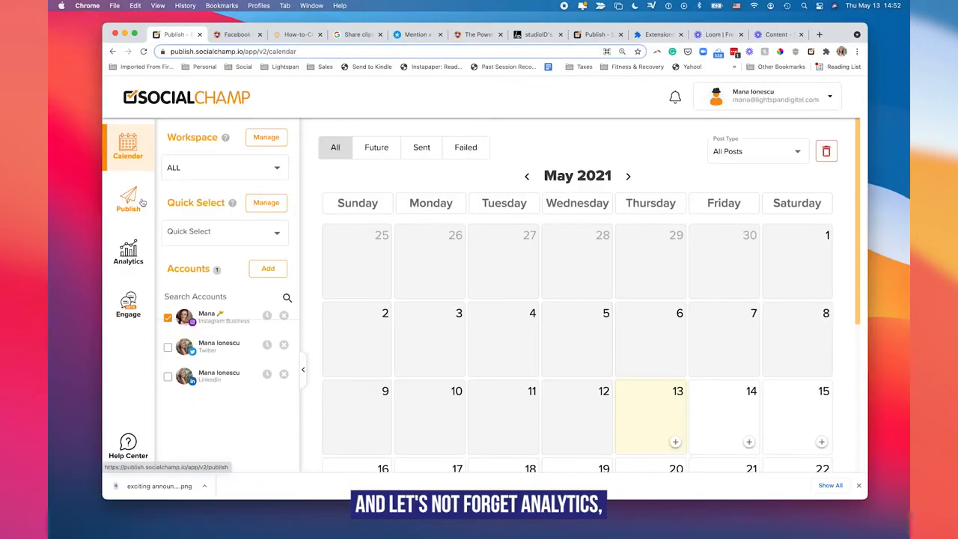
Scroll through the Instagram Business account's Overview and Post Overview analytics, then return to Publish
left_click(128, 253)
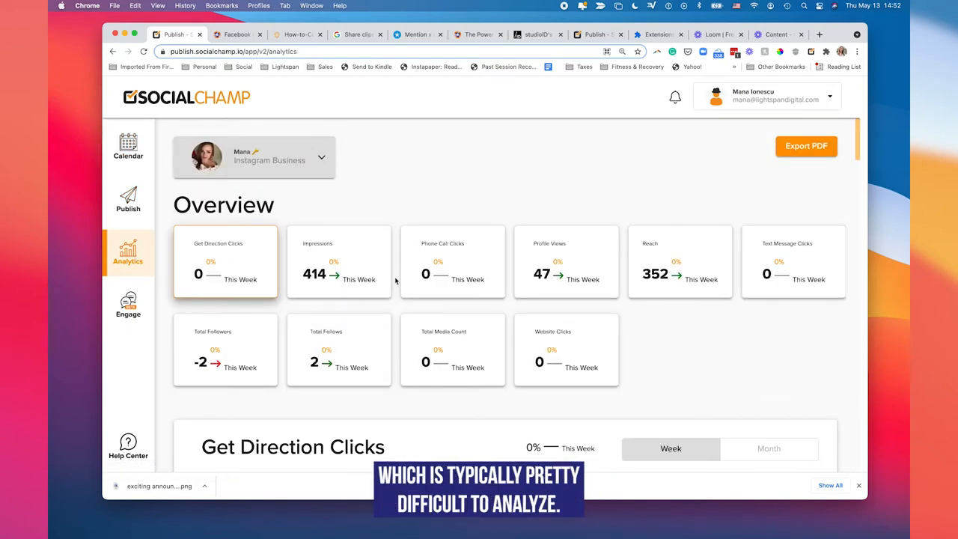
scroll("down", 3)
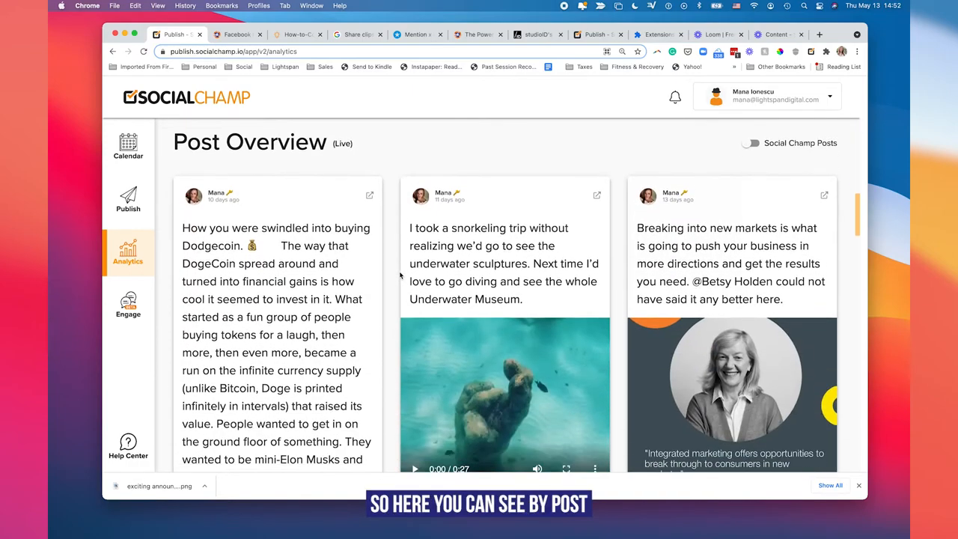
scroll("down", 3)
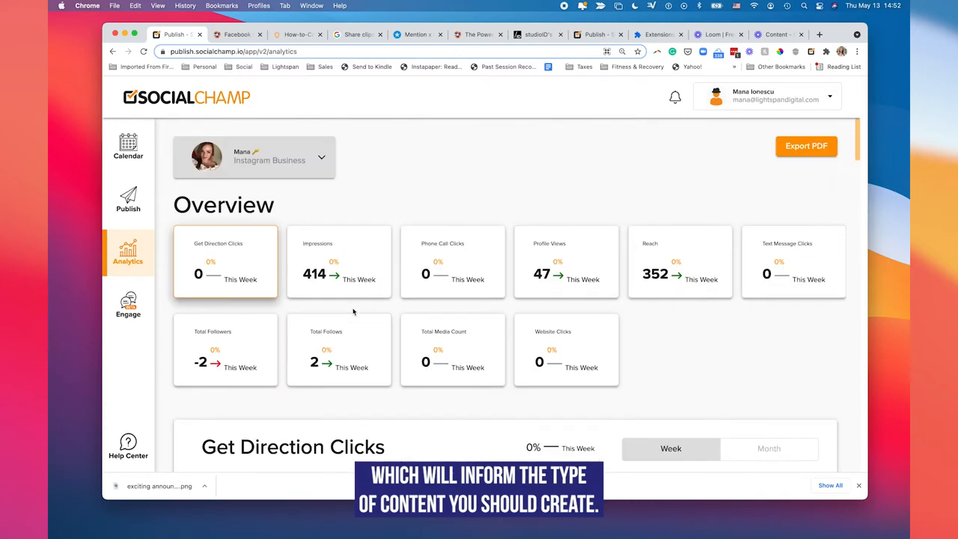
mouse_move(128, 198)
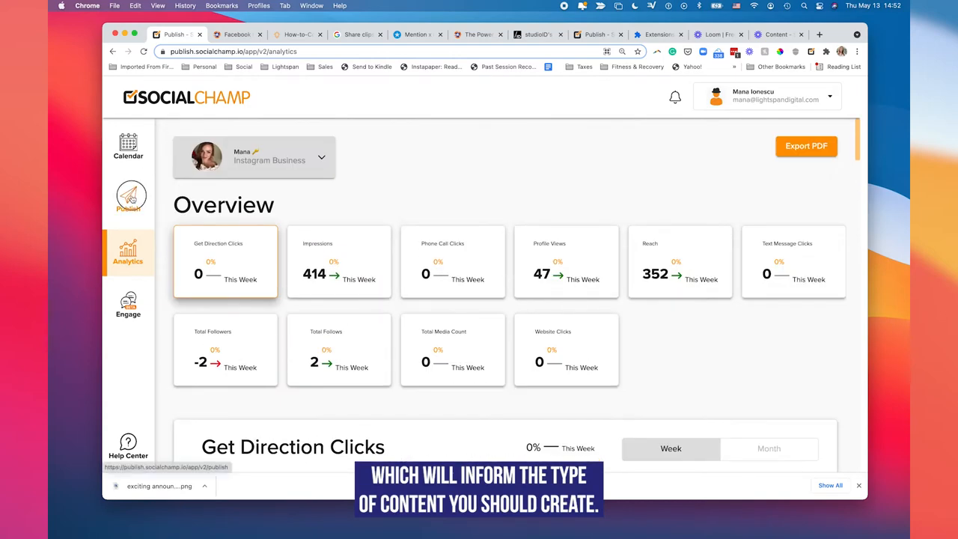
left_click(127, 198)
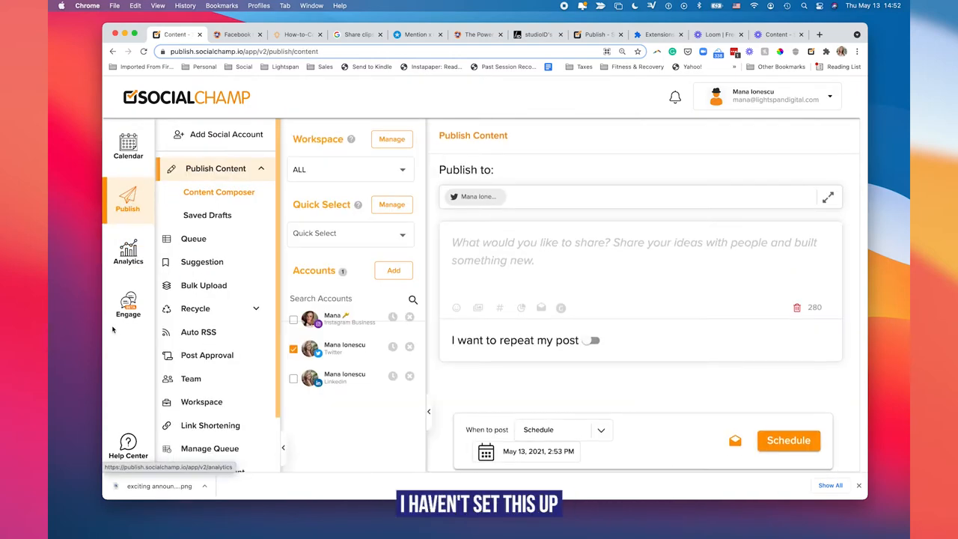
View Engage's Add Social Profiles page for Facebook and Instagram, then return to Calendar
left_click(128, 303)
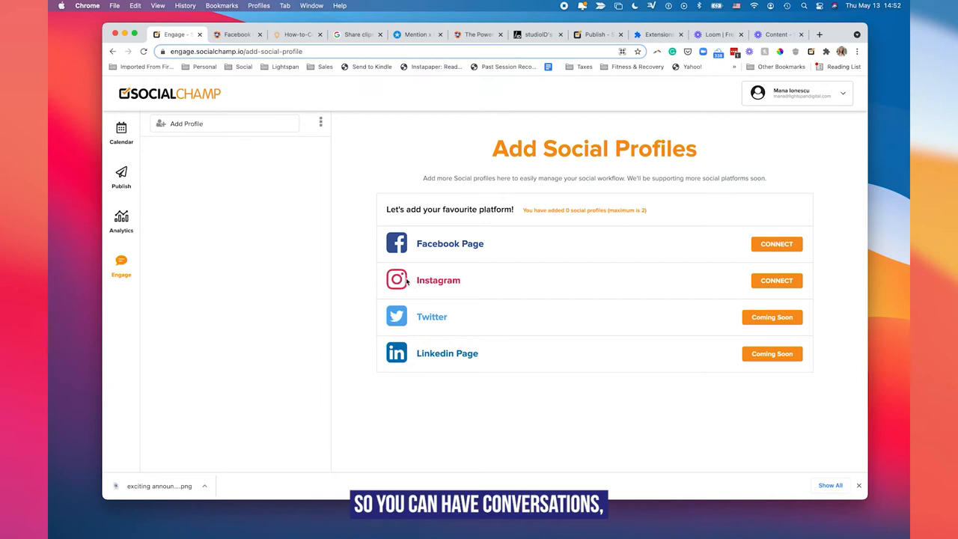
mouse_move(443, 254)
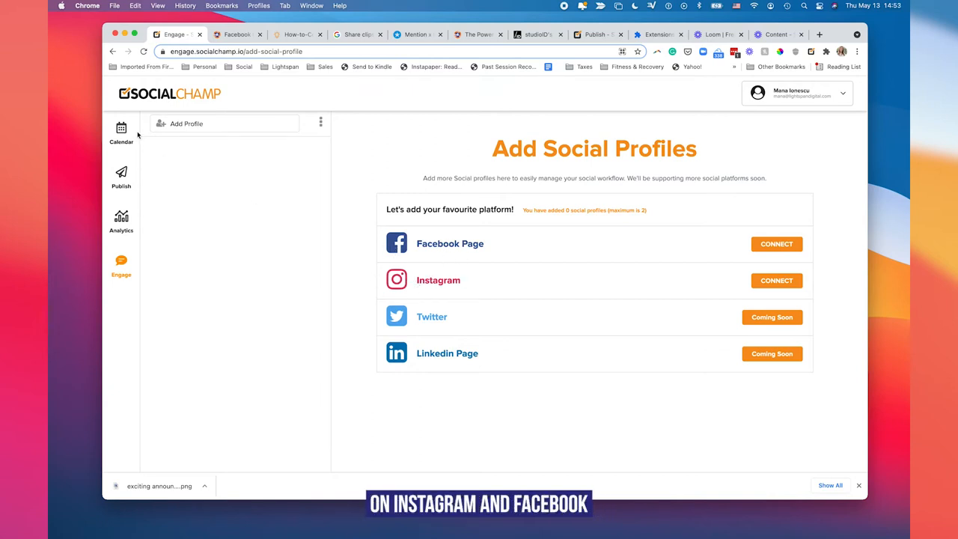
left_click(120, 131)
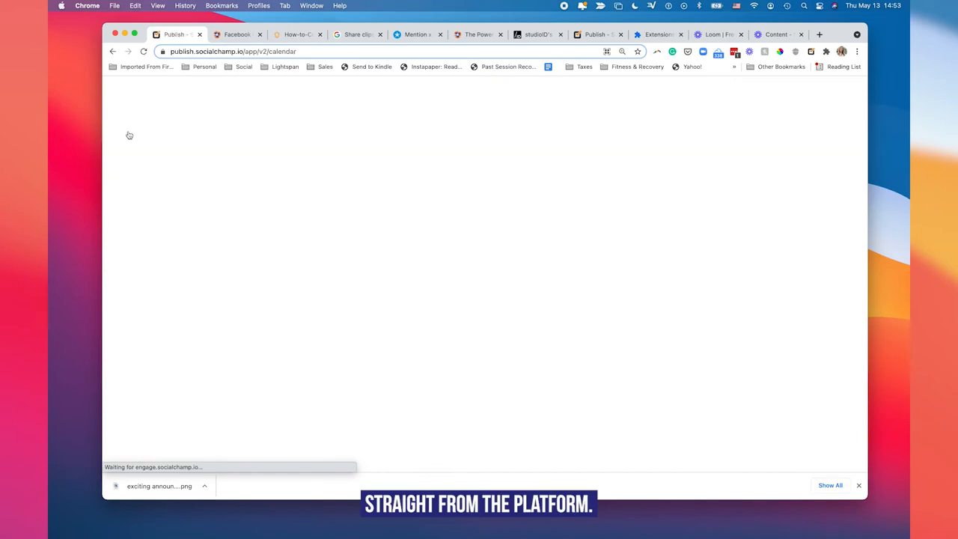